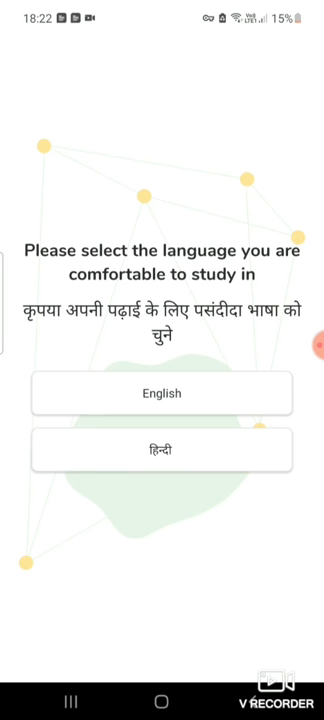
- Choose English as the study language and sign in with a Google account
{"action": "left_click", "coordinate": [162, 393]}
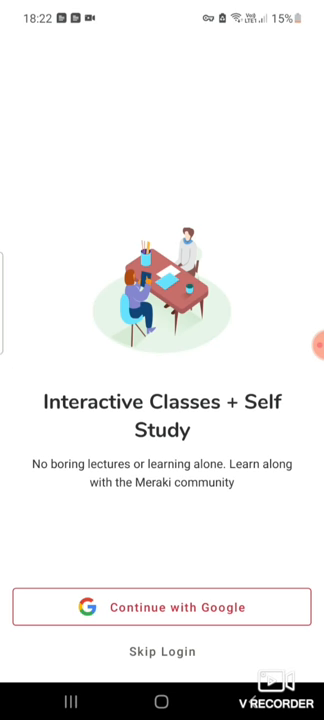
{"action": "left_click", "coordinate": [162, 607]}
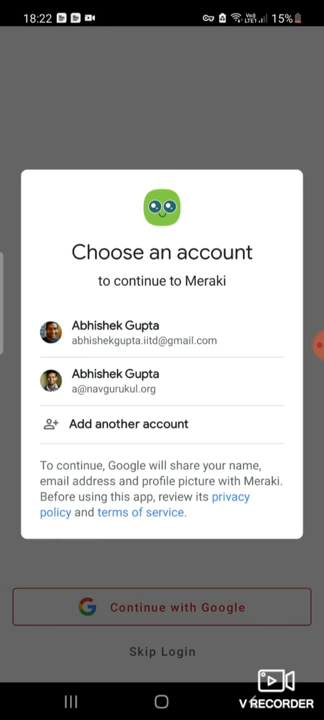
{"action": "left_click", "coordinate": [162, 332]}
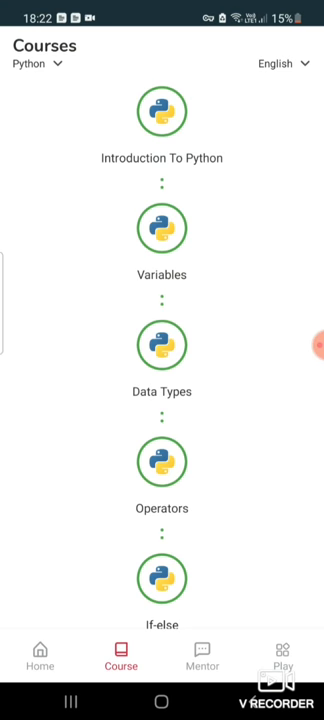
- Scroll to the Dictionary (Using Python) lesson and load its city_population example in Play
{"action": "scroll", "scroll_direction": "down", "scroll_amount": 3}
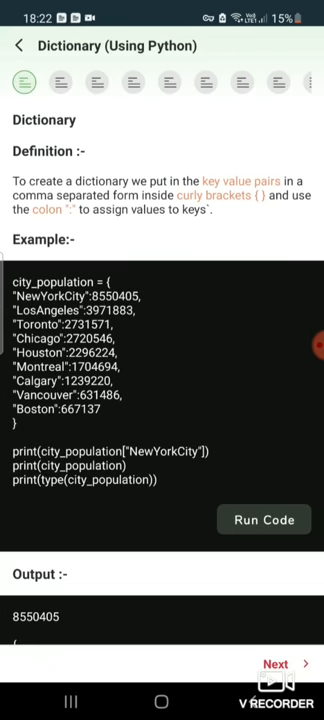
{"action": "scroll", "scroll_direction": "down", "scroll_amount": 3}
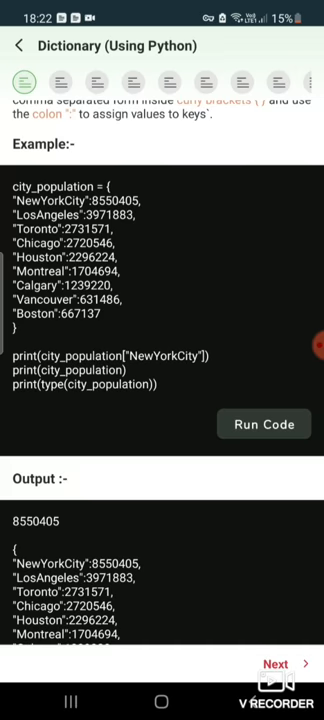
{"action": "scroll", "scroll_direction": "down", "scroll_amount": 3}
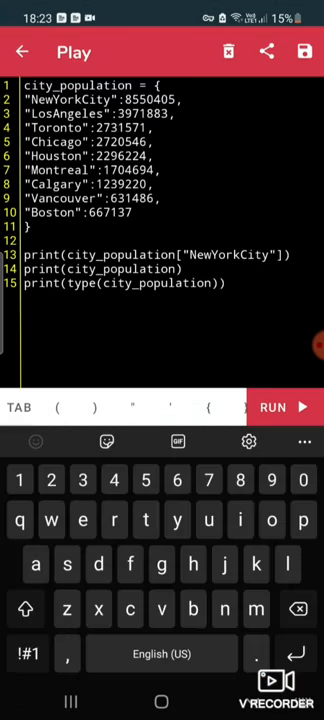
- Run the city_population example, close the output, and return to the course list
{"action": "left_click", "coordinate": [285, 407]}
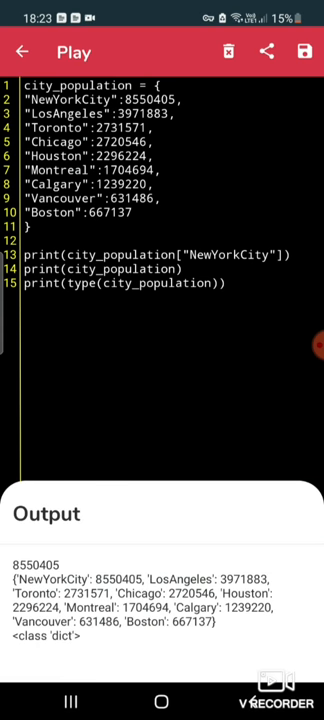
{"action": "left_click", "coordinate": [225, 283]}
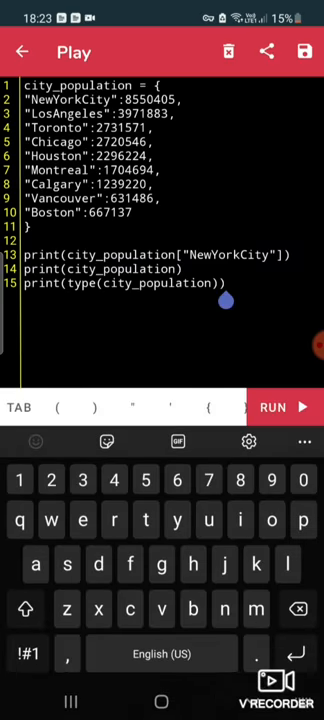
{"action": "left_click", "coordinate": [23, 51]}
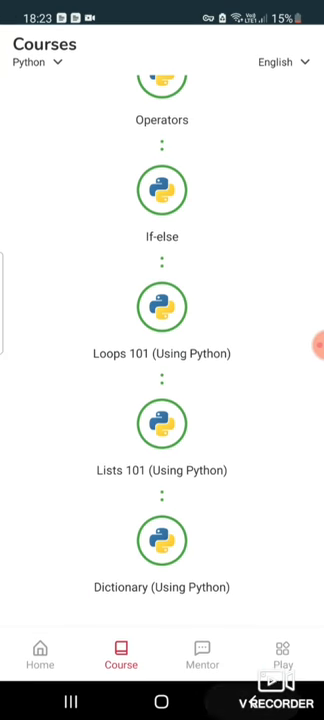
{"action": "scroll", "scroll_direction": "down", "scroll_amount": 3}
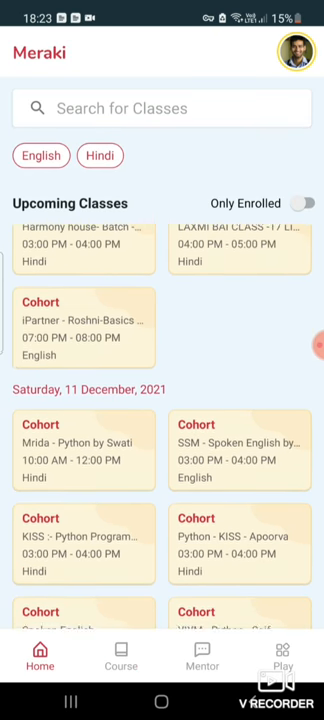
- Enroll in the Saturday 11 December Python - KISS - Apoorva class, then return to upcoming classes
{"action": "scroll", "scroll_direction": "down", "scroll_amount": 3}
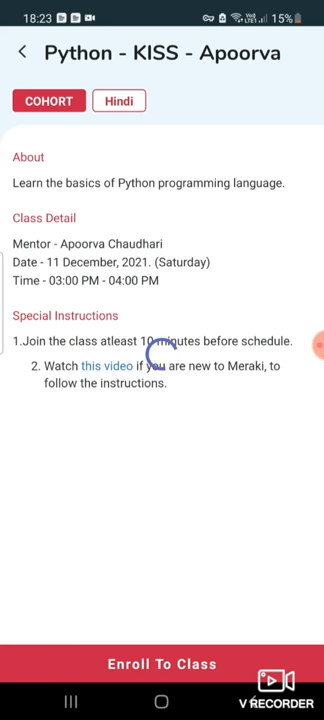
{"action": "left_click", "coordinate": [162, 664]}
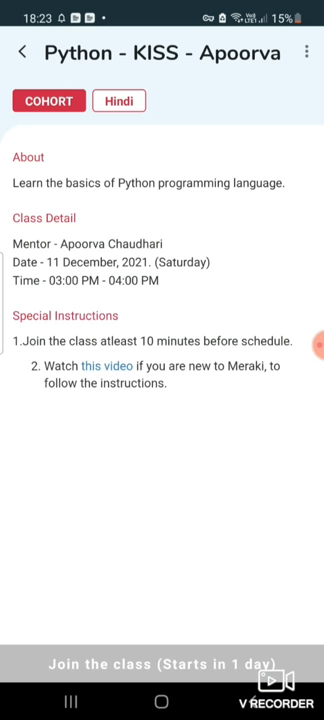
{"action": "left_click", "coordinate": [22, 51]}
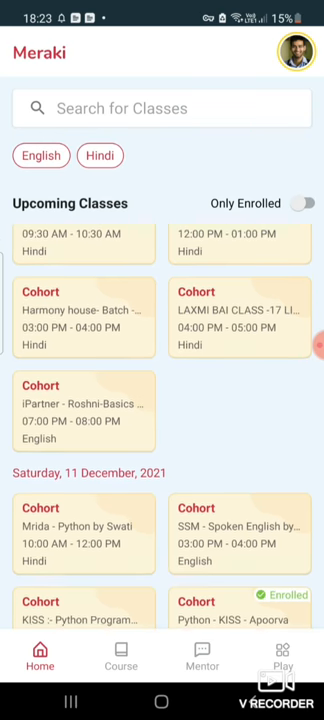
{"action": "scroll", "scroll_direction": "down", "scroll_amount": 3}
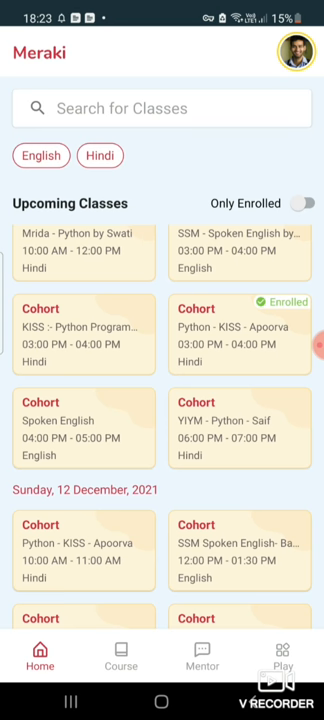
- Switch the Courses tab to the Typing program
{"action": "left_click", "coordinate": [120, 658]}
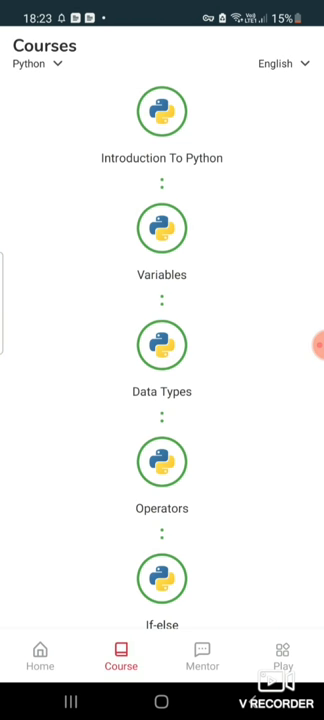
{"action": "left_click", "coordinate": [40, 64]}
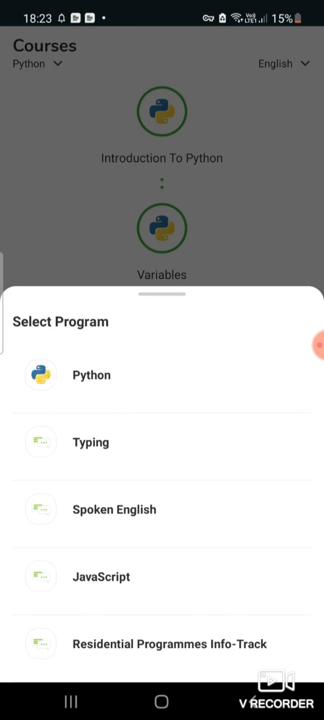
{"action": "left_click", "coordinate": [90, 442]}
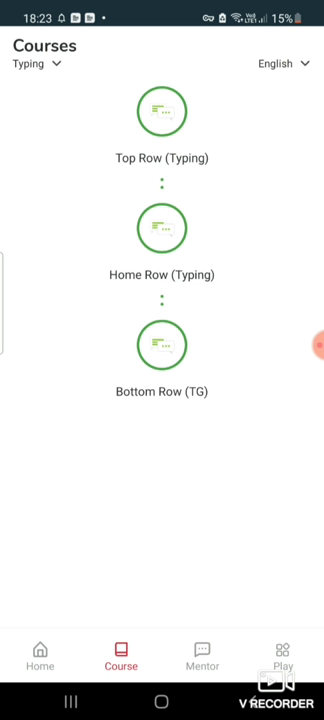
- Try the Top Row typing practice and dismiss the keyboard connection notice
{"action": "left_click", "coordinate": [162, 111]}
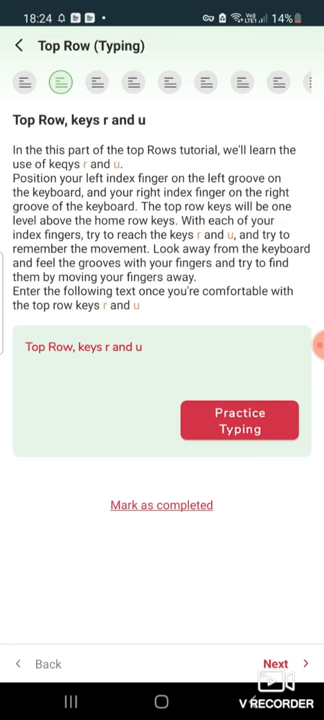
{"action": "left_click", "coordinate": [169, 82]}
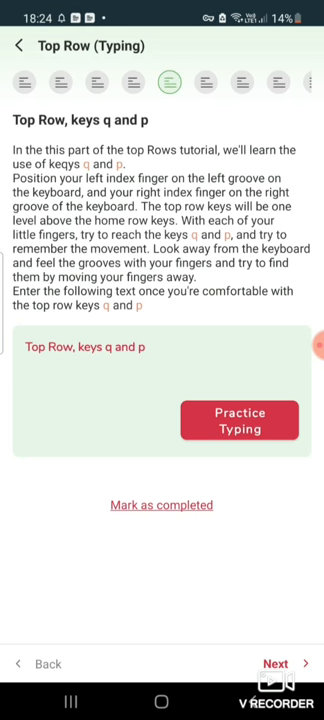
{"action": "left_click", "coordinate": [239, 421]}
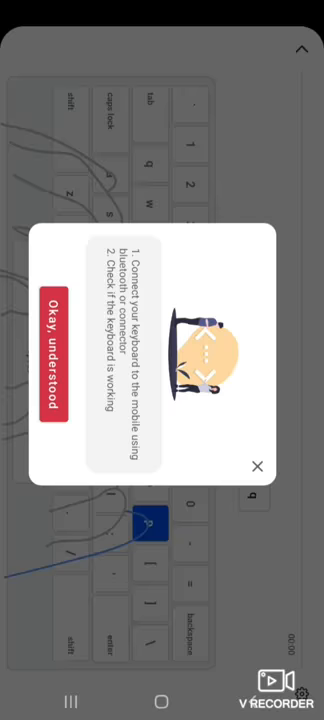
{"action": "left_click", "coordinate": [54, 346]}
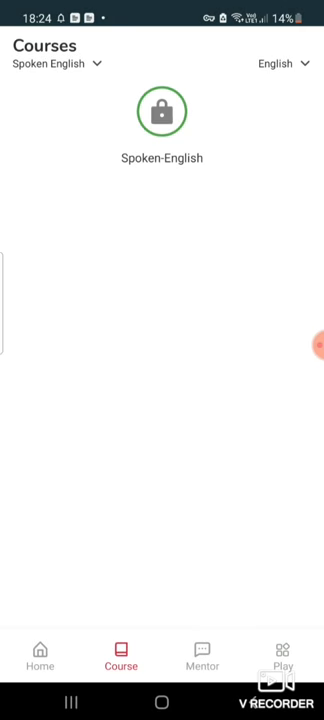
- Switch back to Python courses in Hindi, then open the My Details profile page
{"action": "left_click", "coordinate": [55, 63]}
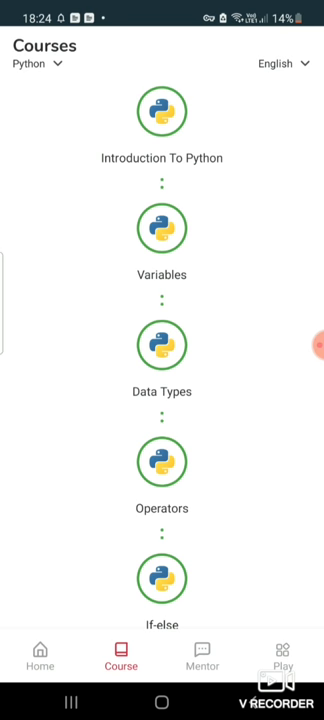
{"action": "left_click", "coordinate": [285, 63]}
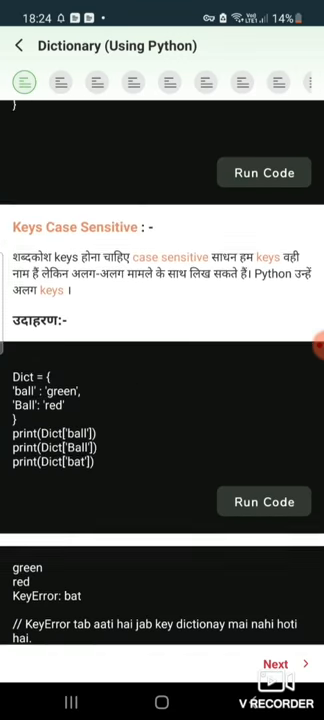
{"action": "scroll", "scroll_direction": "down", "scroll_amount": 3}
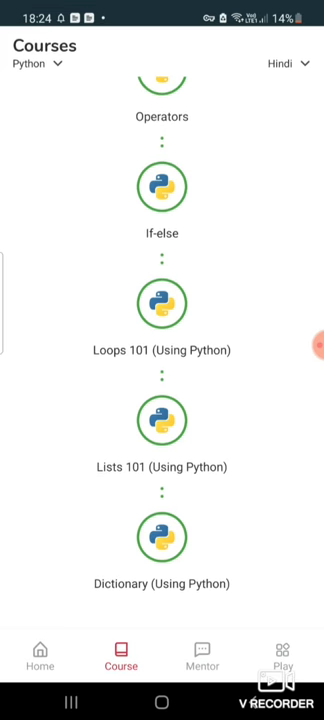
{"action": "left_click", "coordinate": [40, 661]}
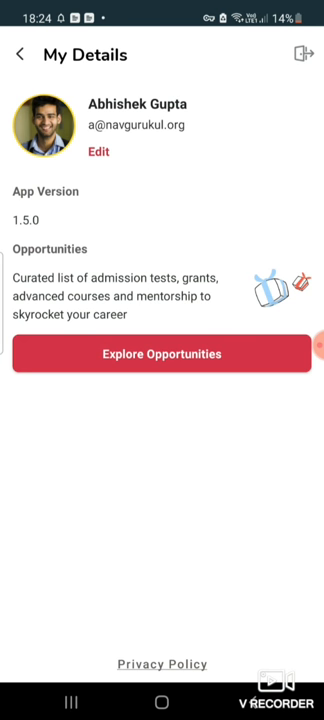
{"action": "left_click", "coordinate": [162, 354]}
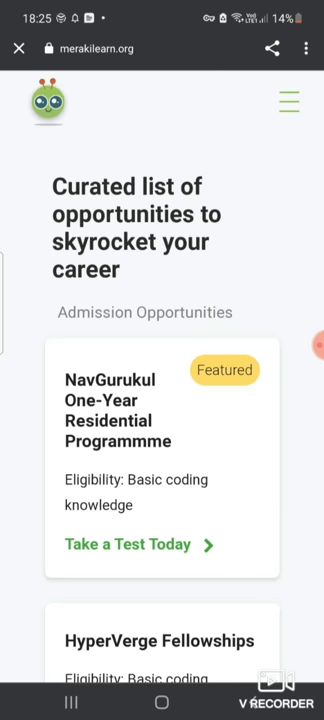
{"action": "scroll", "scroll_direction": "down", "scroll_amount": 3}
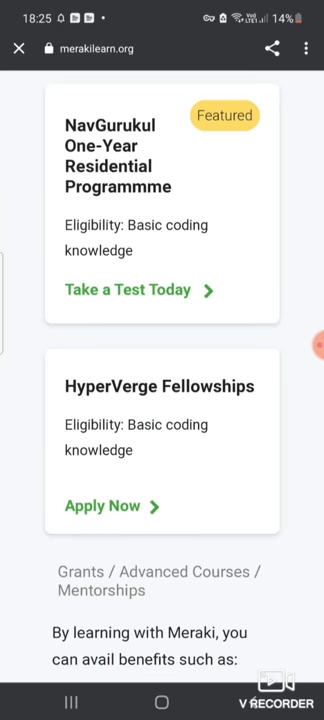
{"action": "scroll", "scroll_direction": "down", "scroll_amount": 3}
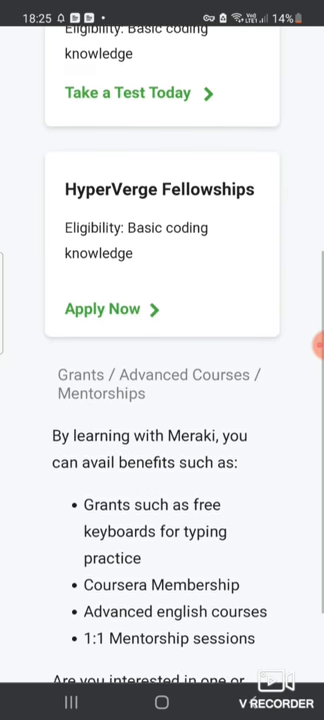
{"action": "scroll", "scroll_direction": "down", "scroll_amount": 3}
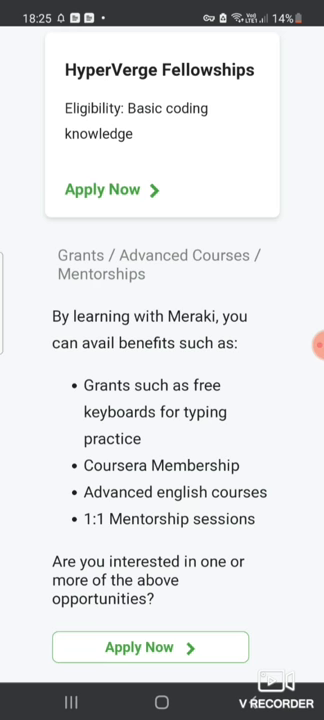
{"action": "scroll", "scroll_direction": "down", "scroll_amount": 3}
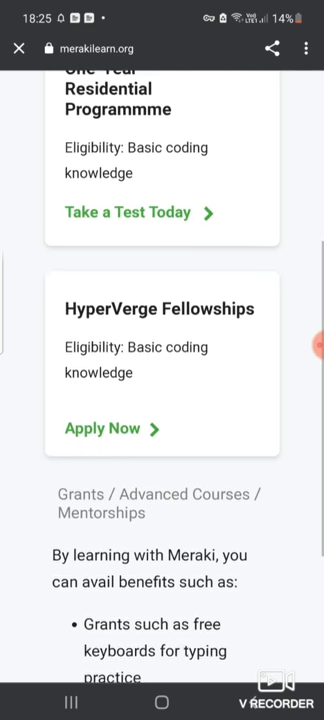
{"action": "left_click", "coordinate": [20, 48]}
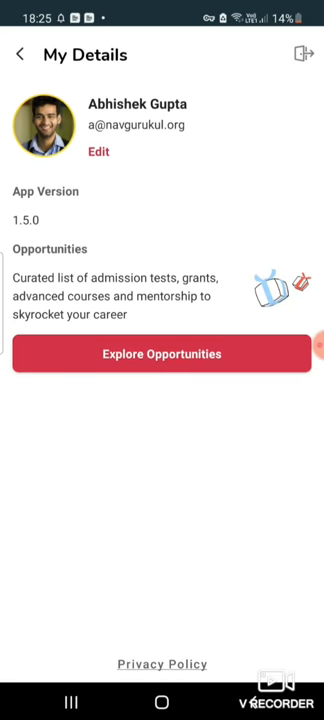